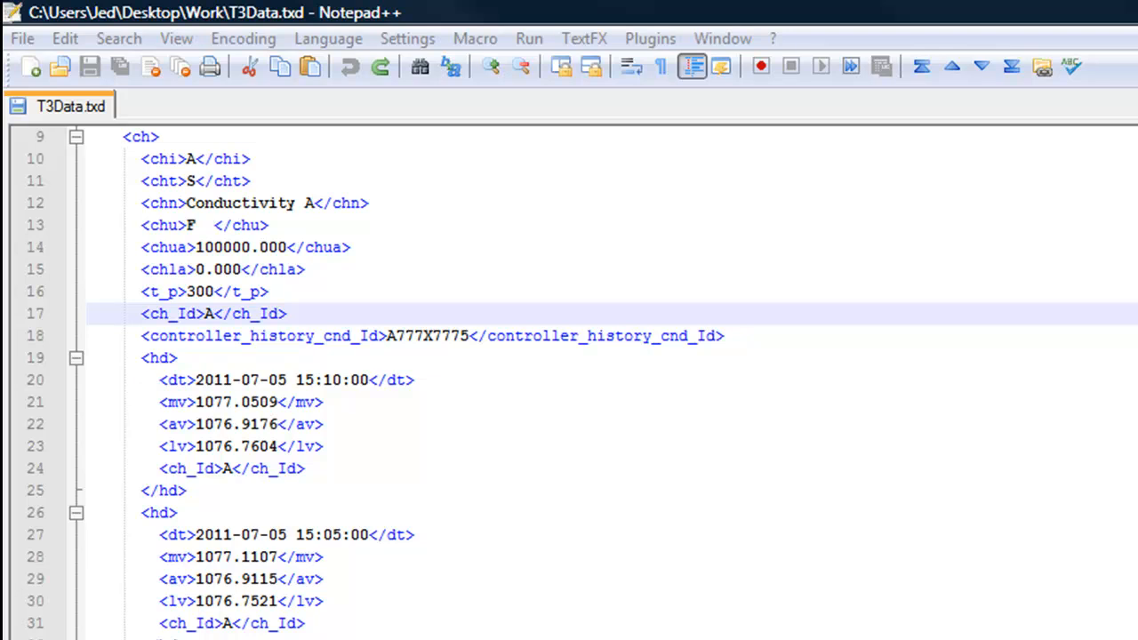
{"action": "mouse_move", "coordinate": [661, 484]}
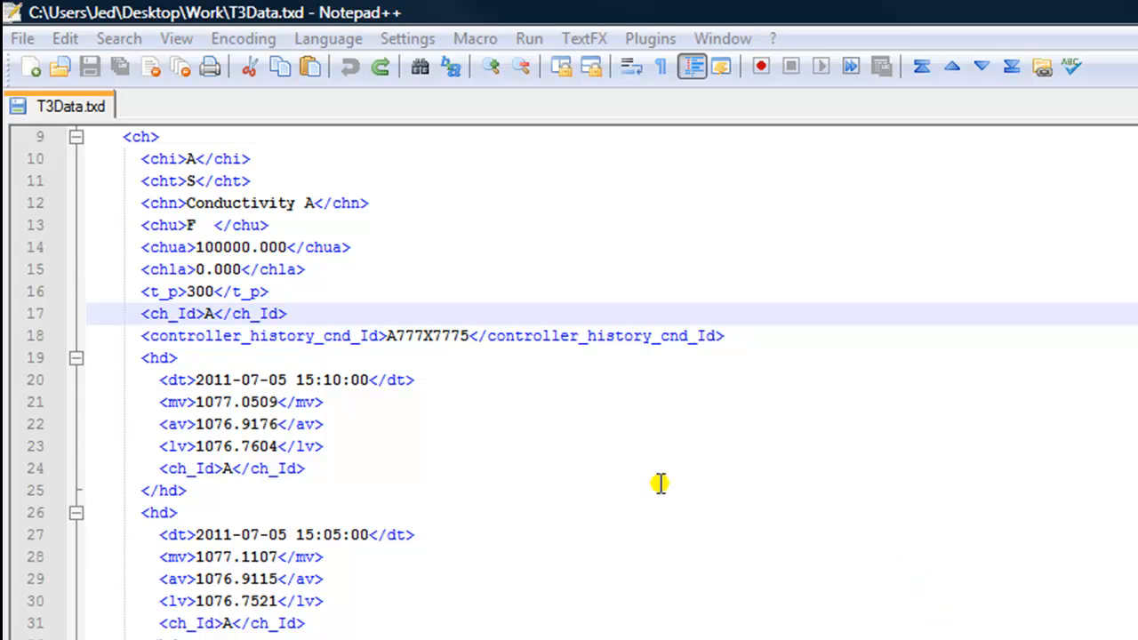
Place the cursor in T3Data.txd and bring up the Find dialog.
{"action": "left_click", "coordinate": [356, 469]}
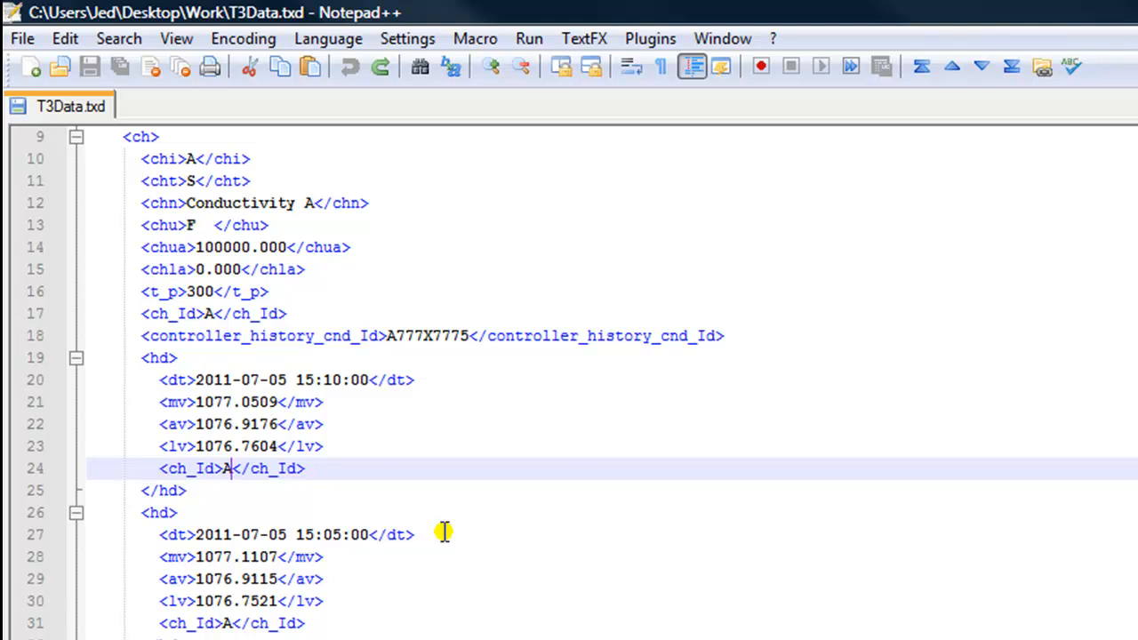
{"action": "key", "text": "ctrl+f"}
{"action": "type", "text": "<ch_id>"}
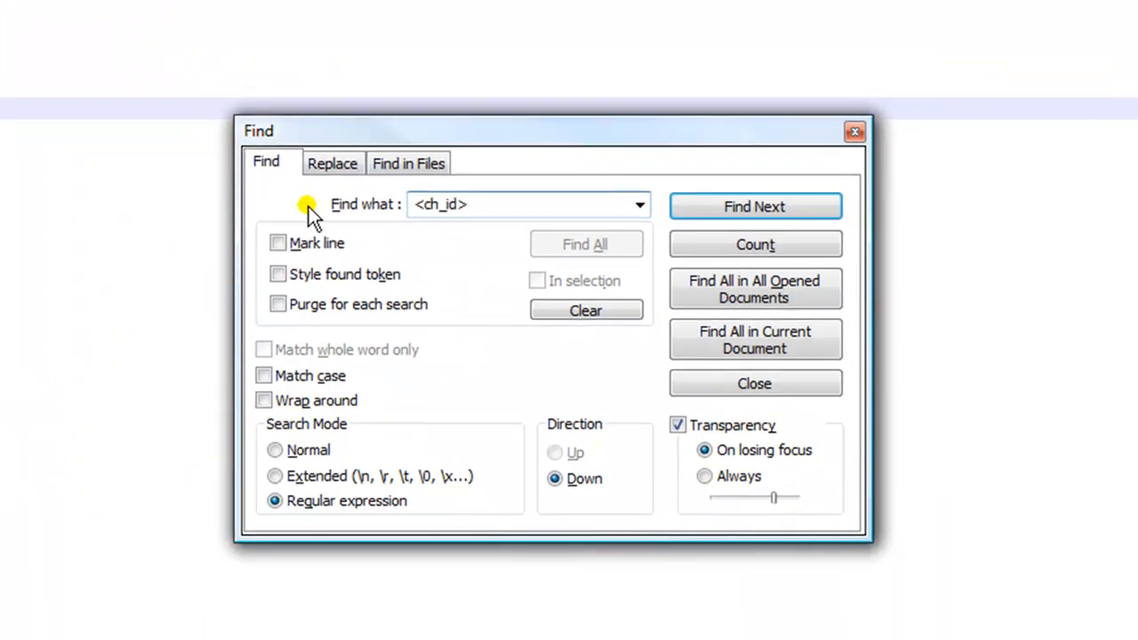
Count the <ch_id> regex matches (12,908) and dismiss the count message.
{"action": "left_click", "coordinate": [755, 245]}
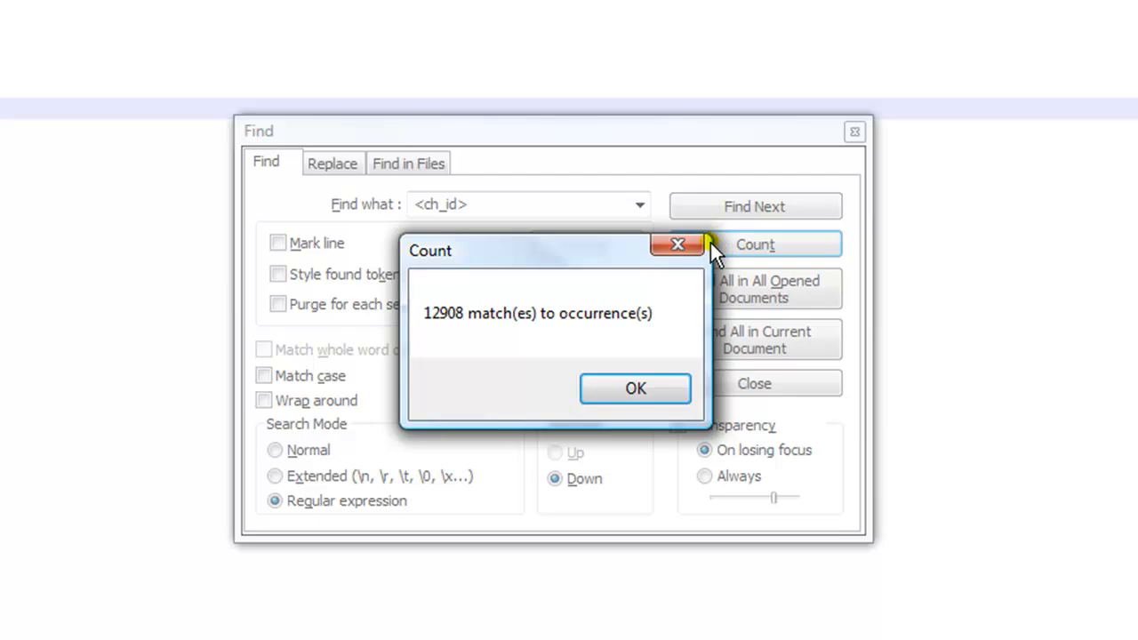
{"action": "mouse_move", "coordinate": [586, 320]}
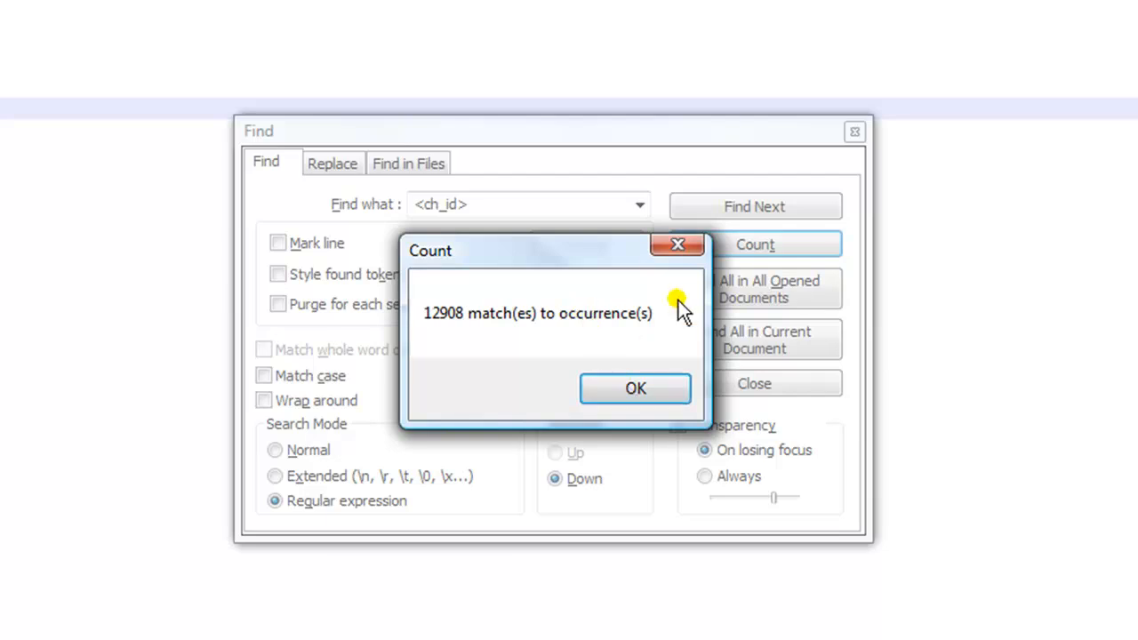
{"action": "left_click", "coordinate": [634, 388]}
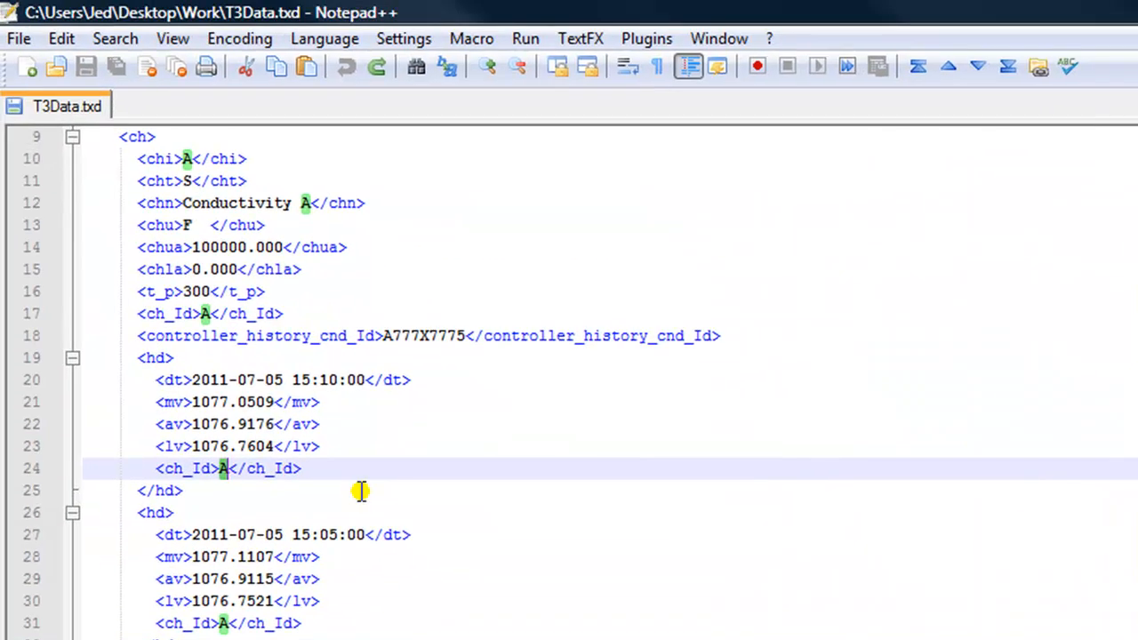
{"action": "mouse_move", "coordinate": [217, 483]}
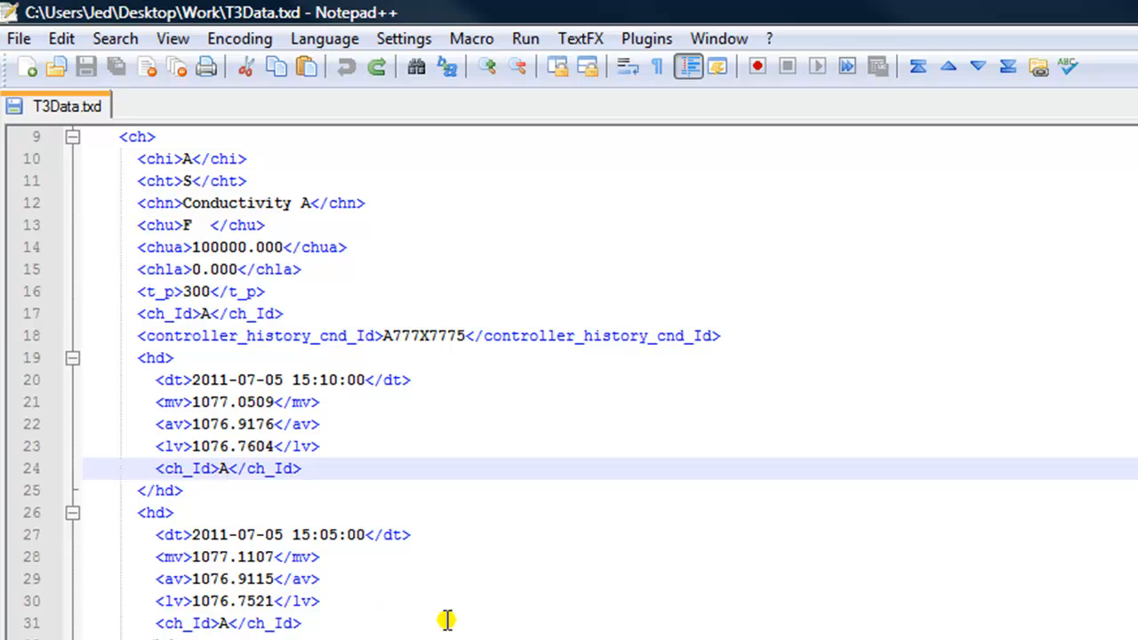
{"action": "mouse_move", "coordinate": [231, 504]}
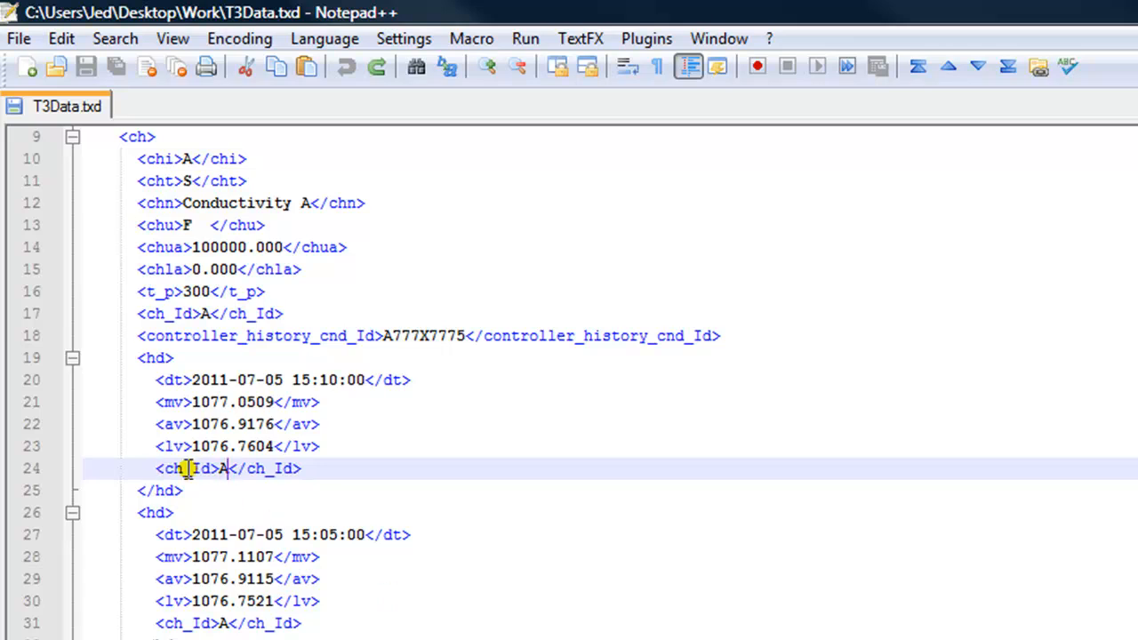
{"action": "mouse_move", "coordinate": [274, 489]}
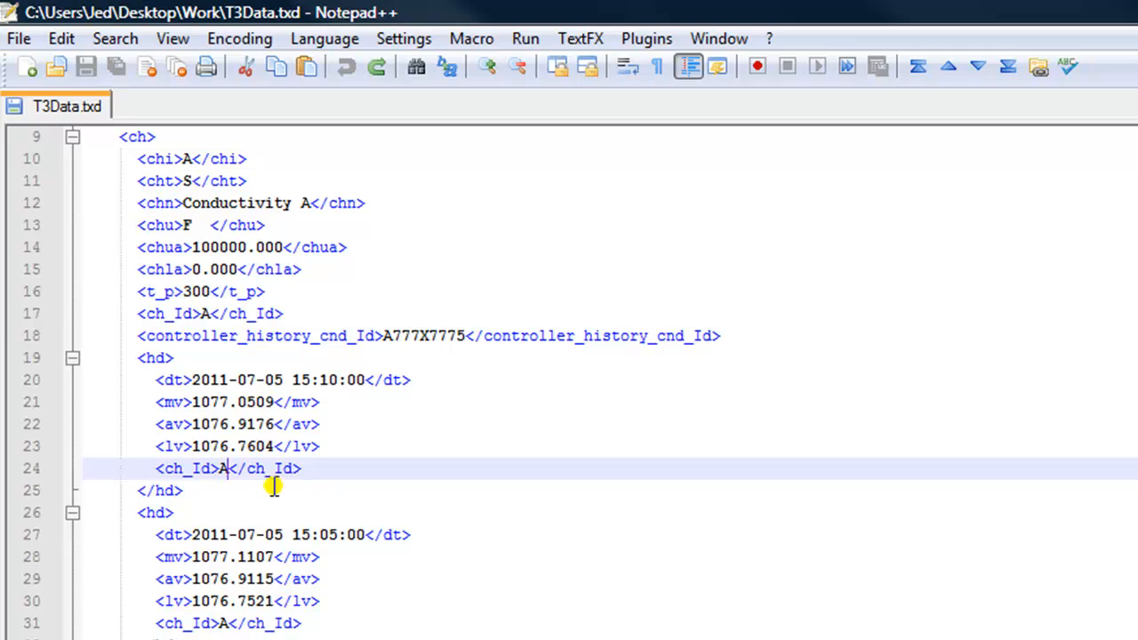
{"action": "mouse_move", "coordinate": [356, 551]}
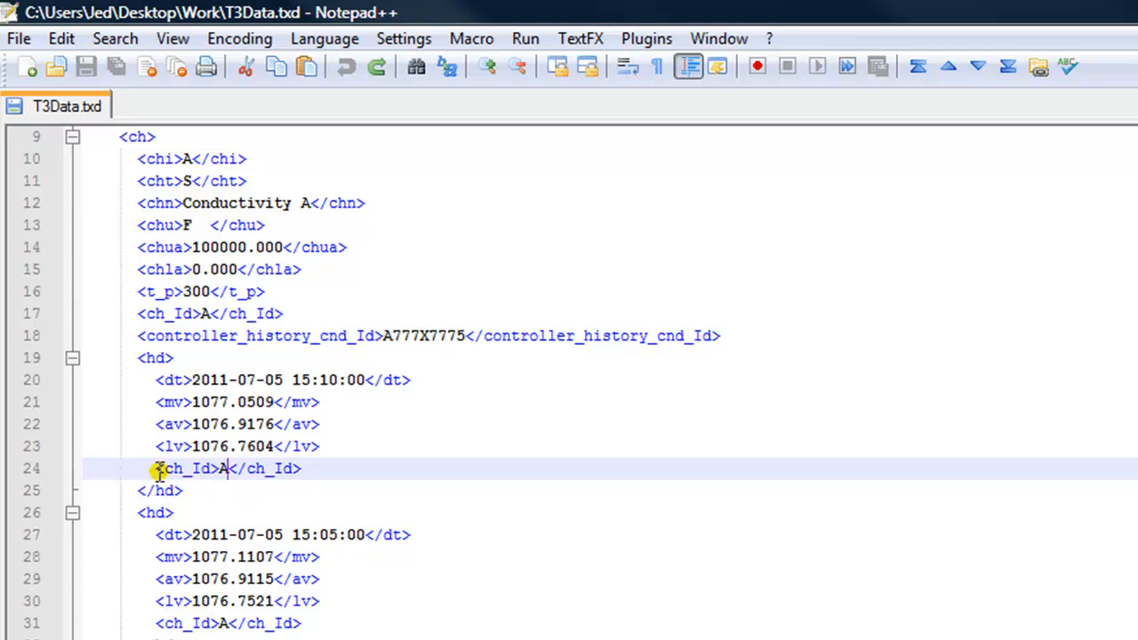
{"action": "mouse_move", "coordinate": [341, 497]}
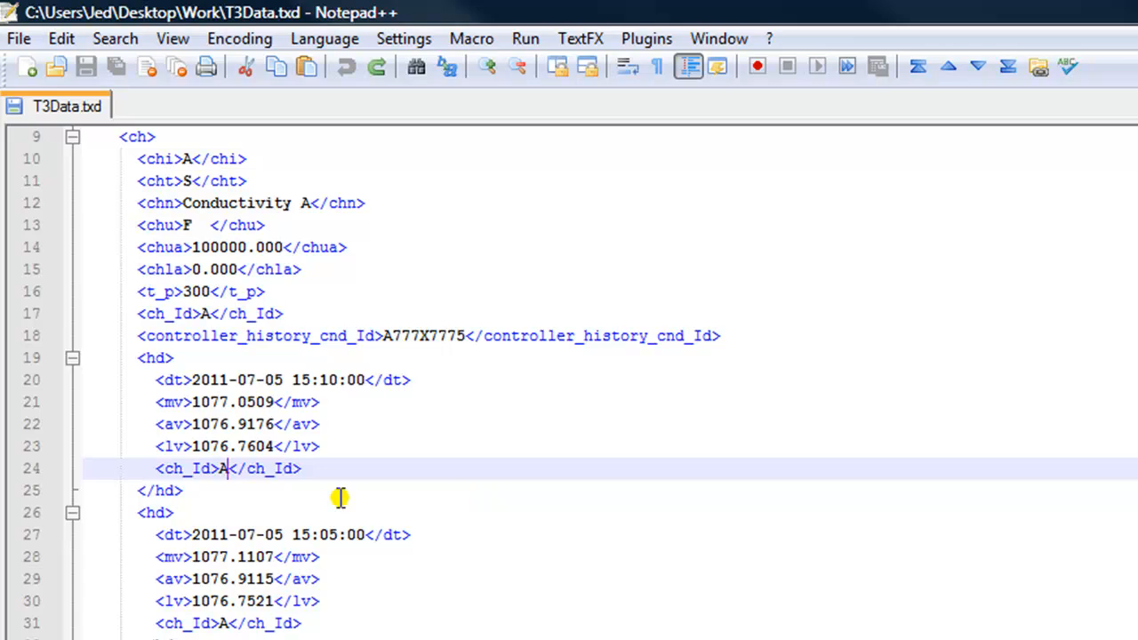
{"action": "mouse_move", "coordinate": [230, 424]}
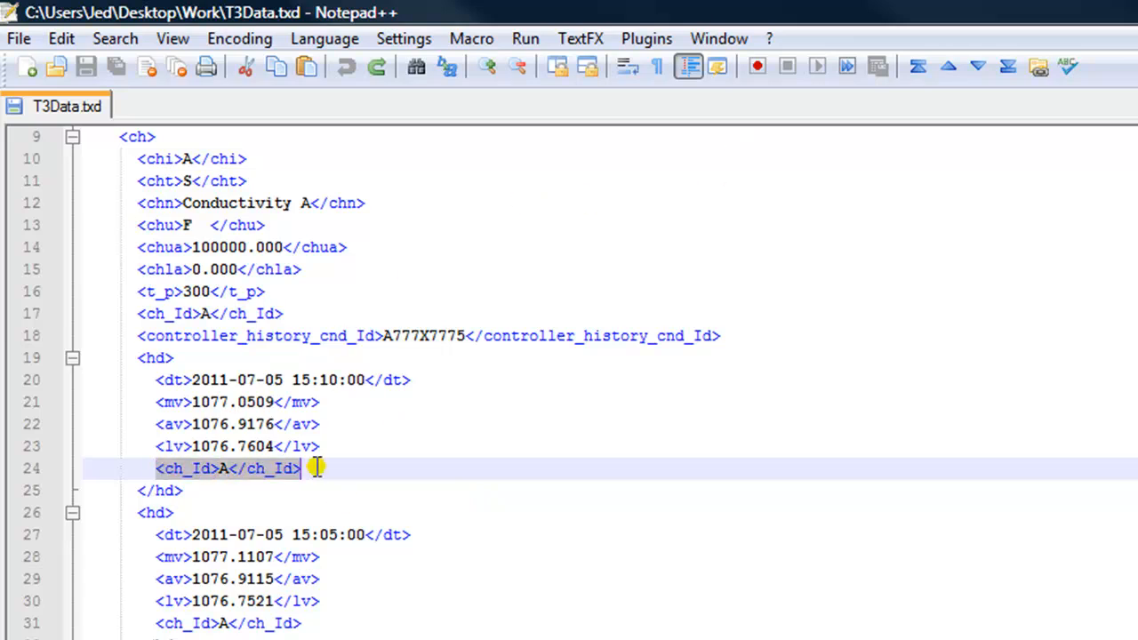
{"action": "mouse_move", "coordinate": [458, 476]}
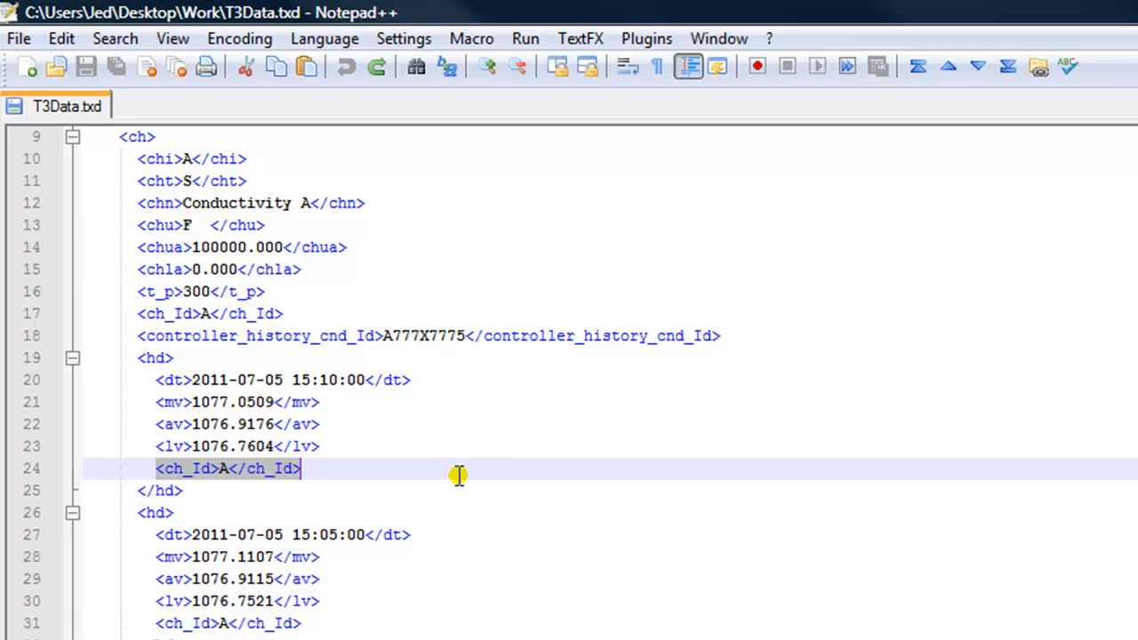
Open Replace pre-filled with the selected <ch_Id>A</ch_Id> tag from line 24.
{"action": "key", "text": "Ctrl+h"}
{"action": "type", "text": "<ch_Id>([A-Z])</ch_Id>"}
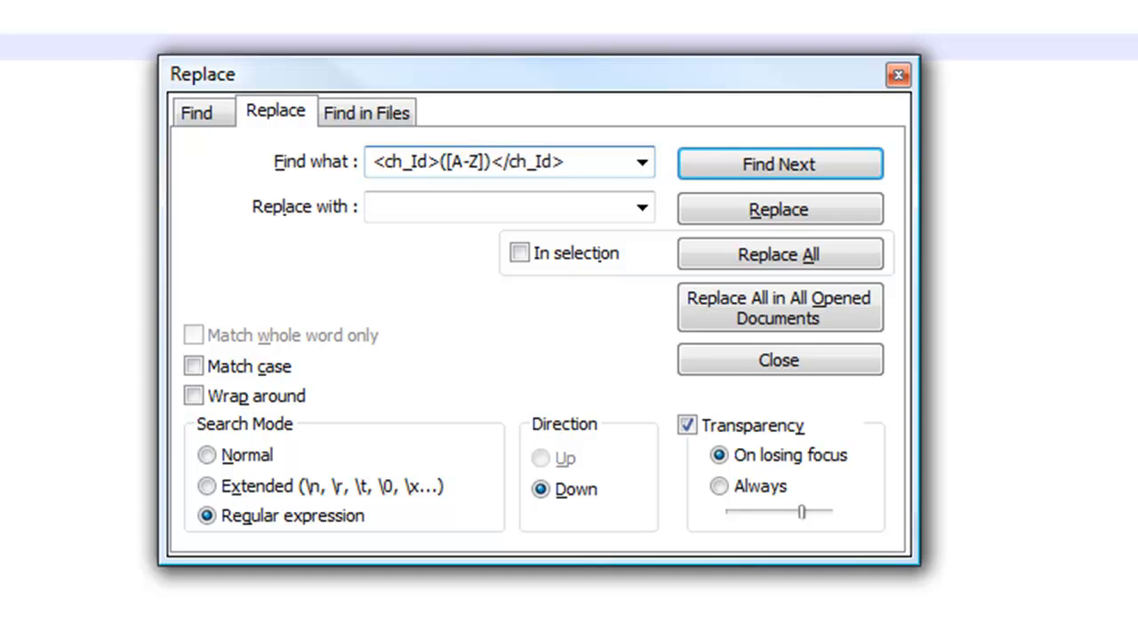
Extend the pattern to <ch_Id>([A-Z0-9])</ch_Id>, keeping Replace with empty.
{"action": "type", "text": "09"}
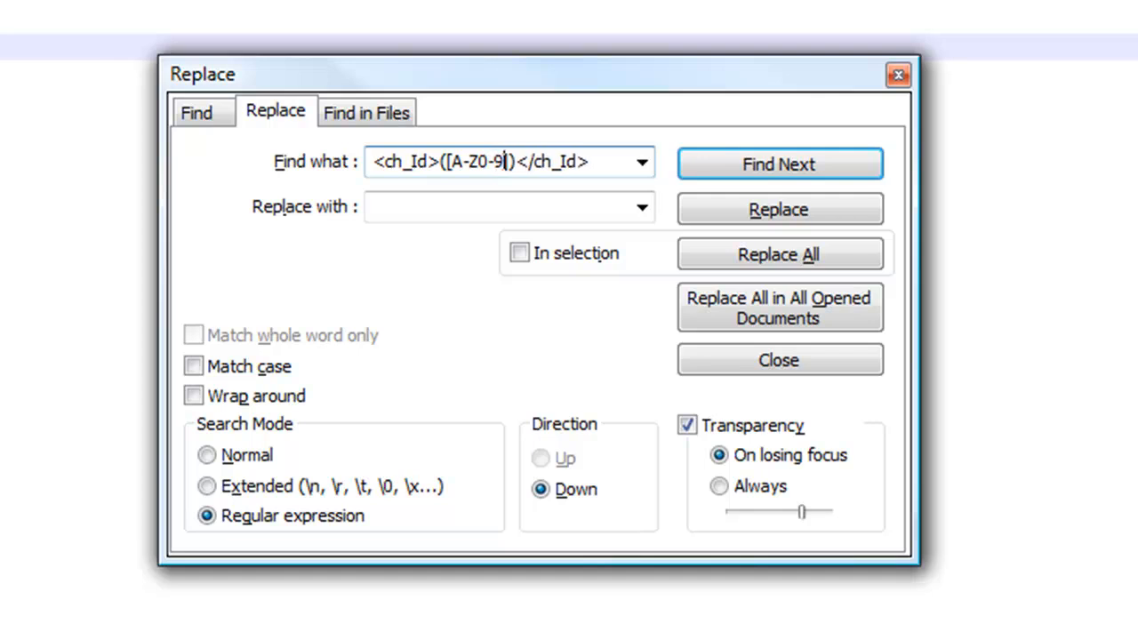
{"action": "double_click", "coordinate": [457, 163]}
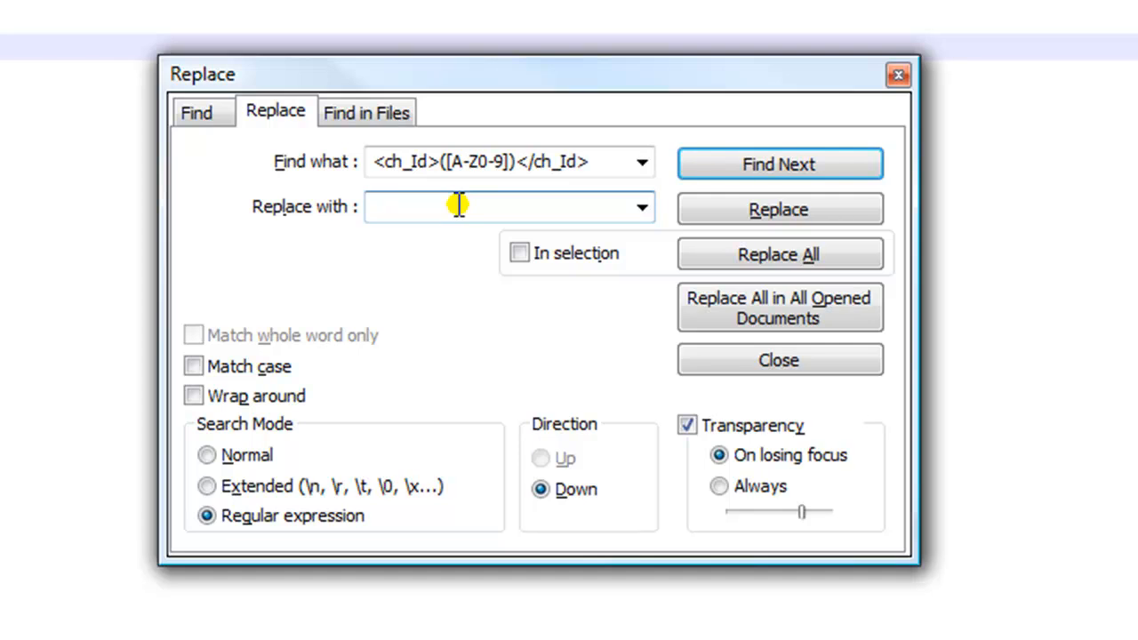
{"action": "left_click", "coordinate": [780, 255]}
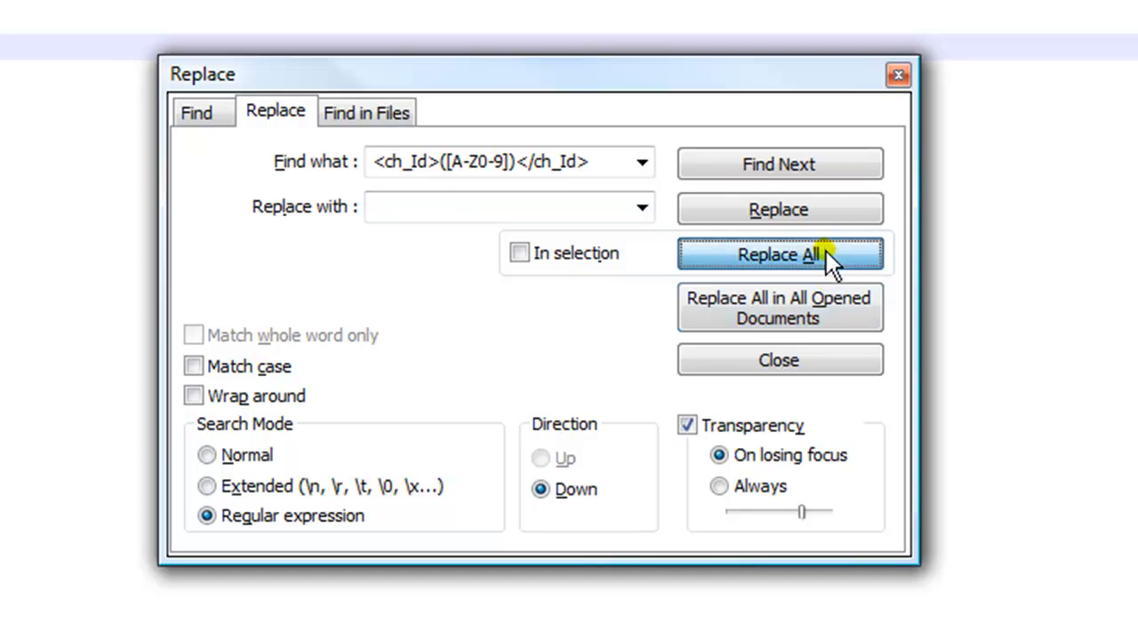
Replace All 12,907 matching <ch_Id> tags with nothing and dismiss the report.
{"action": "left_click", "coordinate": [780, 255]}
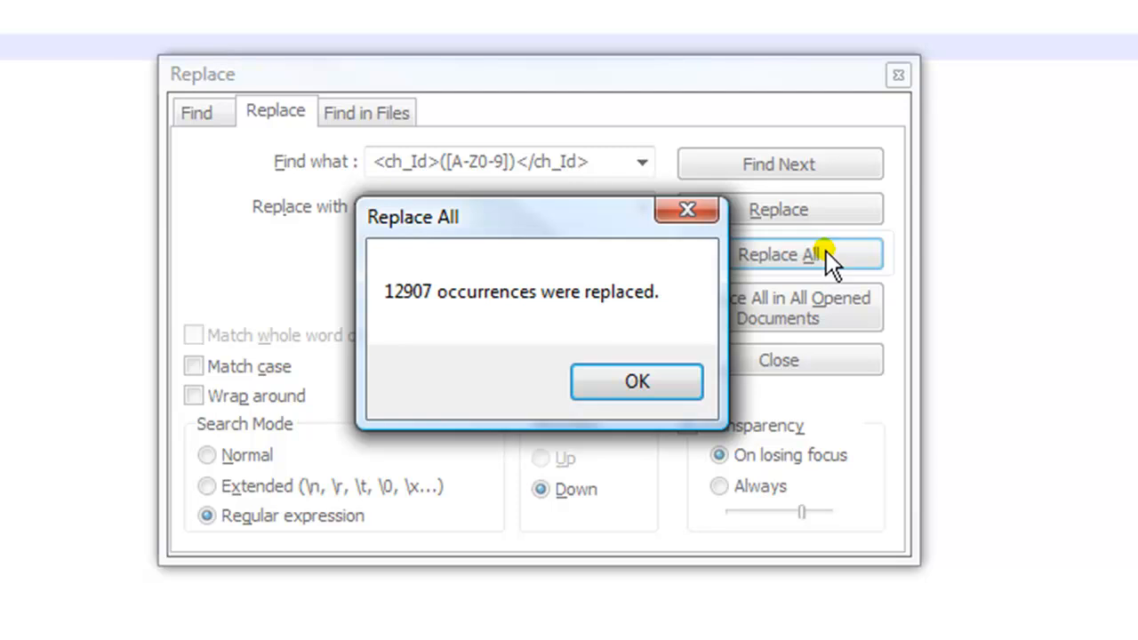
{"action": "mouse_move", "coordinate": [57, 14]}
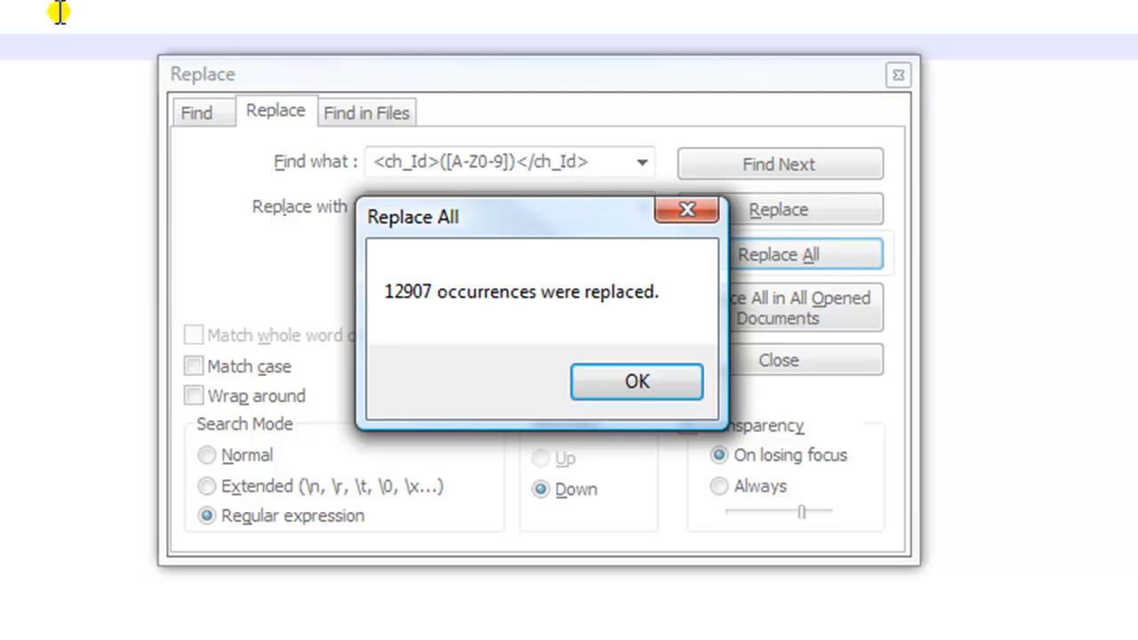
{"action": "mouse_move", "coordinate": [427, 316]}
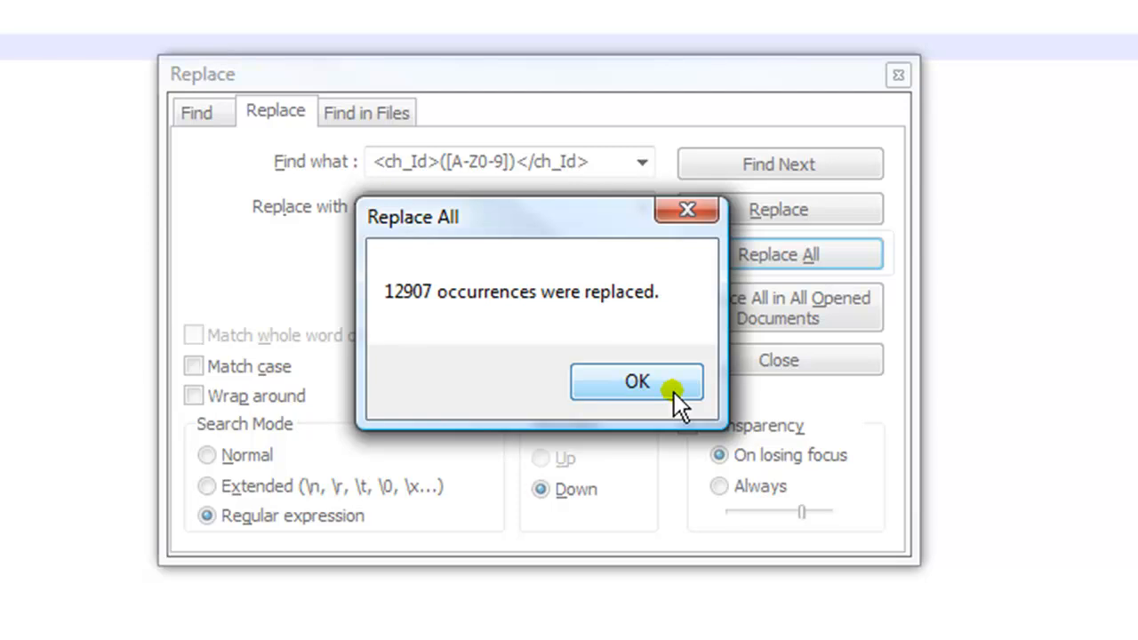
{"action": "left_click", "coordinate": [635, 382]}
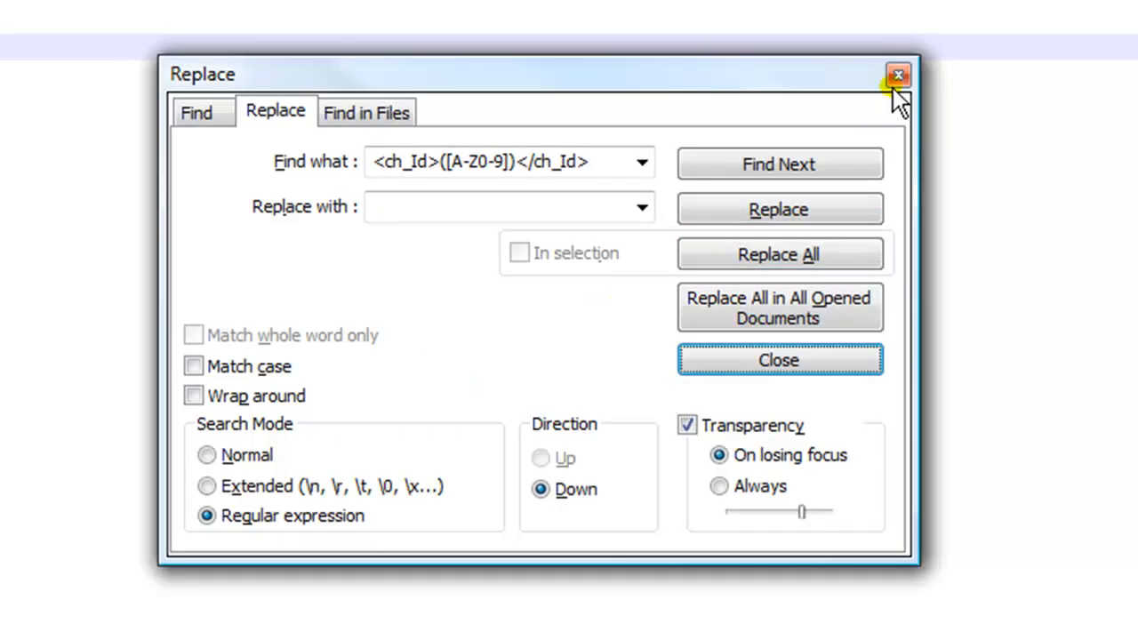